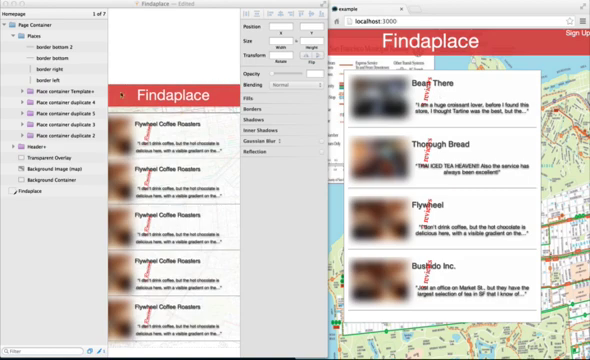
# - Select a place photo layer to remove its Gaussian Blur
pyautogui.click(60, 88)
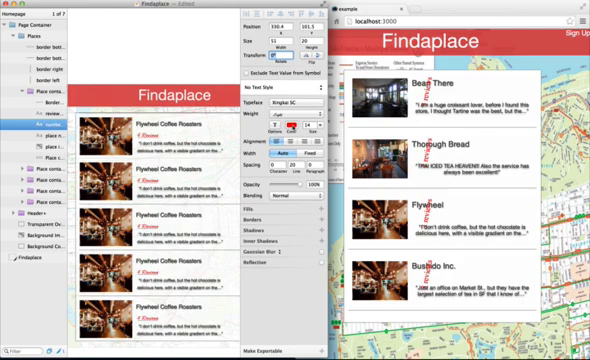
# - Change the colour of the review count text under the place name
pyautogui.click(296, 127)
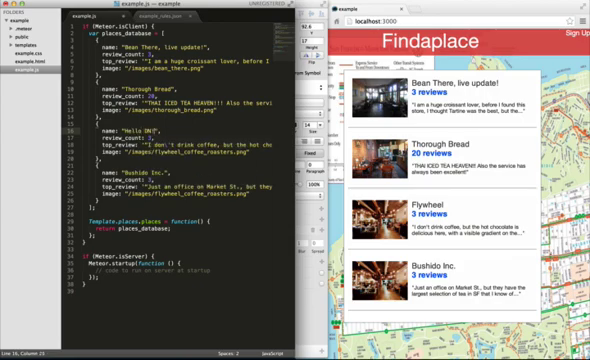
# - Save example.js so the third place shows 'Hello DN!' on the page
pyautogui.press('cmd+s')
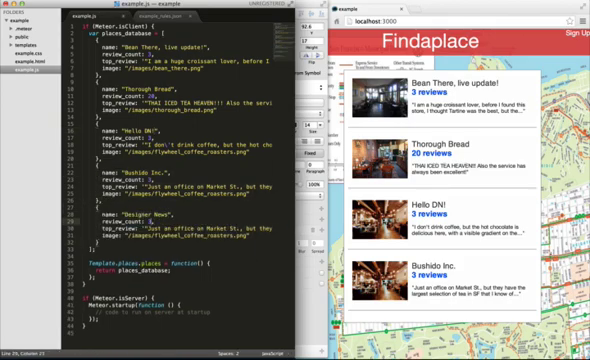
# - Finish the Designer News top review with 'see what's happening.'
pyautogui.hscroll(3)
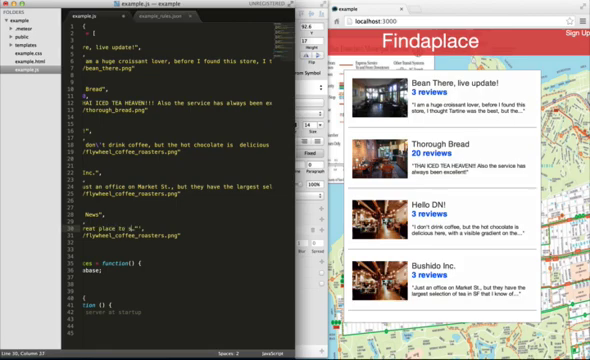
pyautogui.write("see what's happening.")
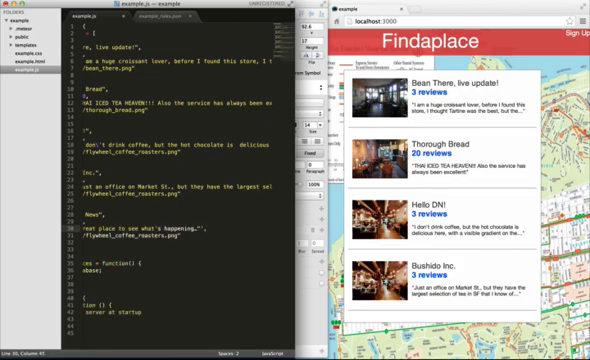